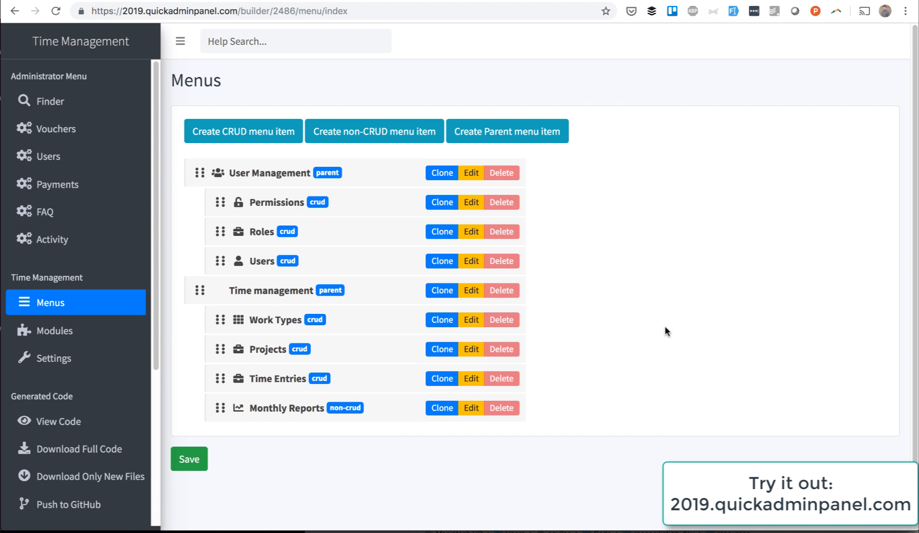
mouse_move(252, 166)
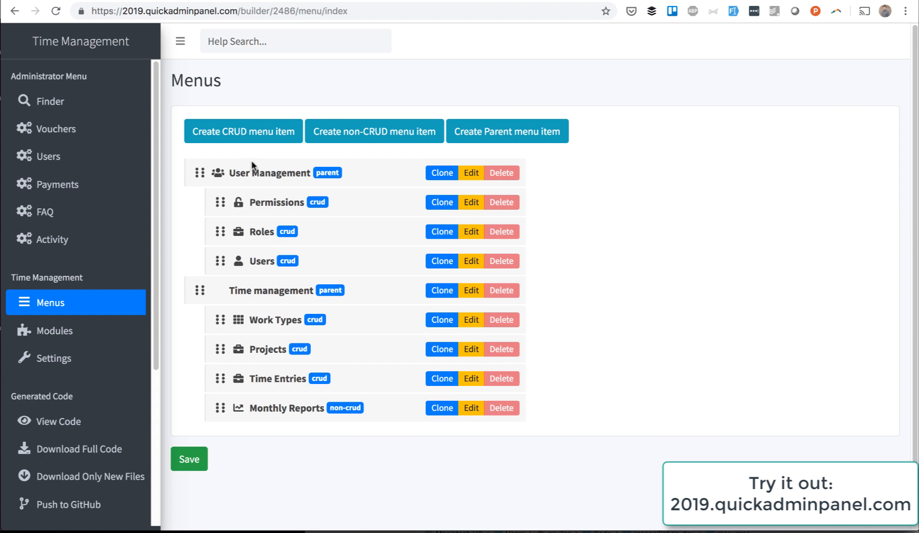
Step: Create a new CRUD with model name Countries, accepting the countries import suggestion
left_click(243, 130)
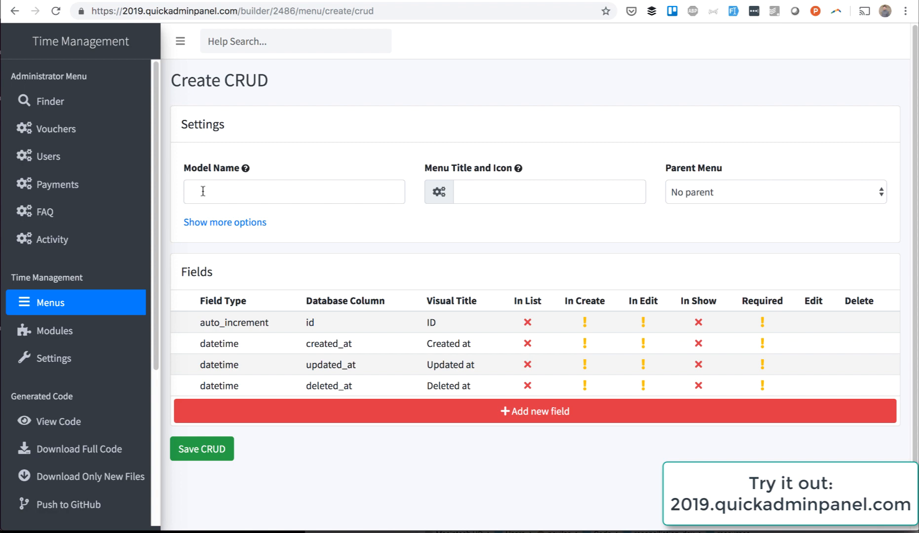
type("Coun")
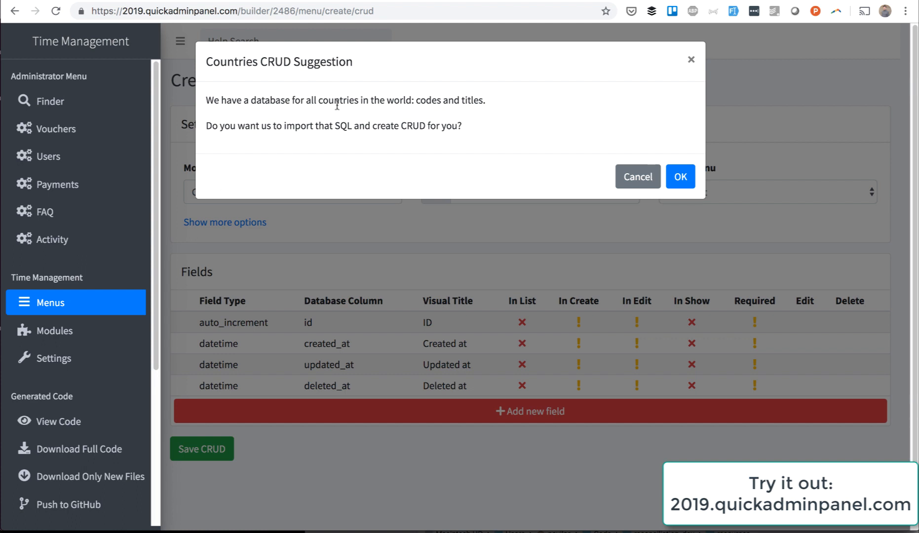
mouse_move(658, 167)
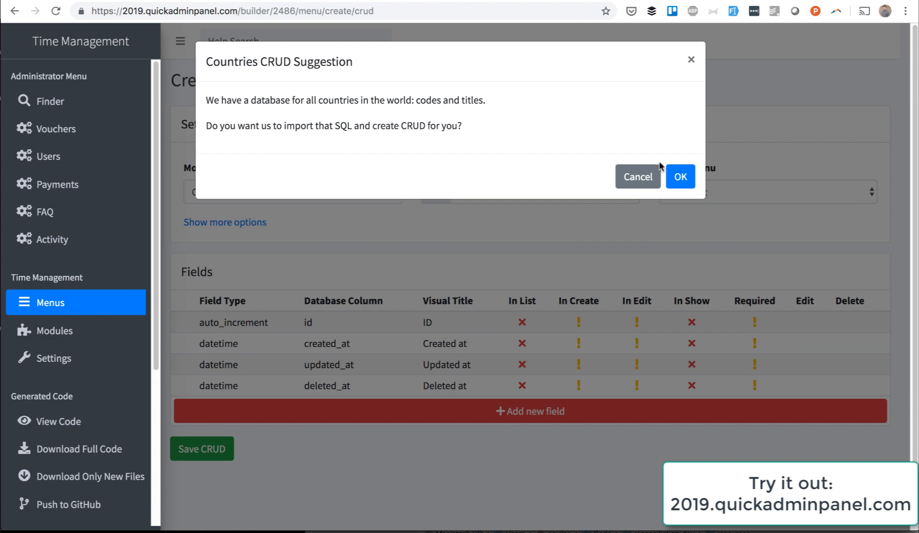
left_click(680, 177)
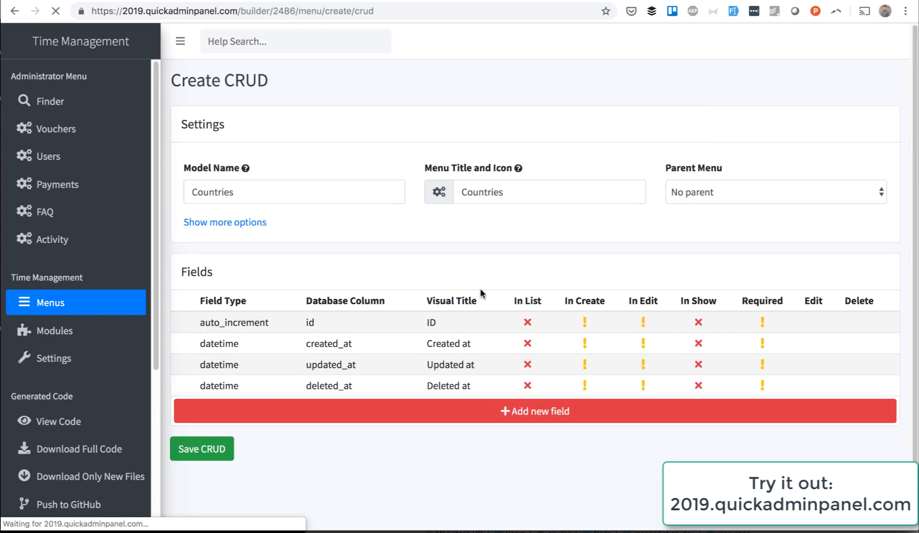
Step: Save the Countries CRUD and preview the generated Country.php model code
left_click(201, 449)
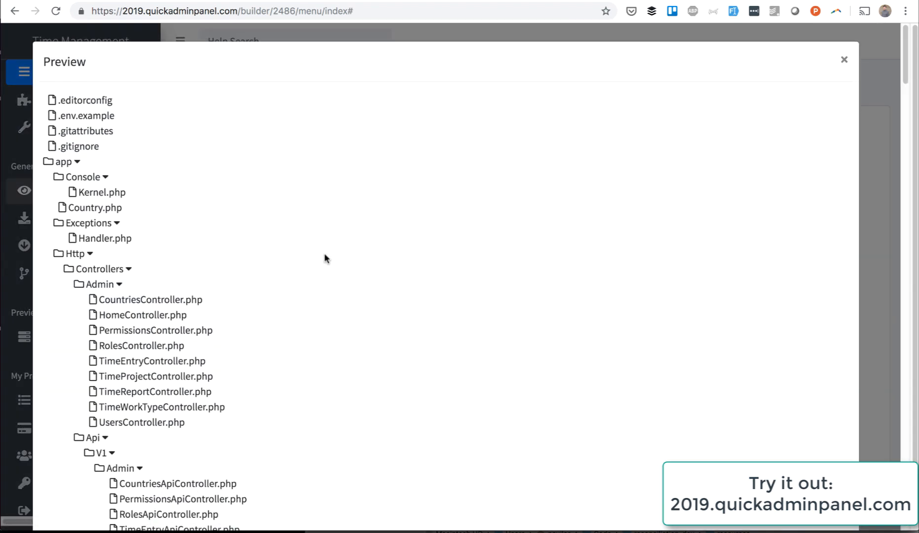
left_click(94, 208)
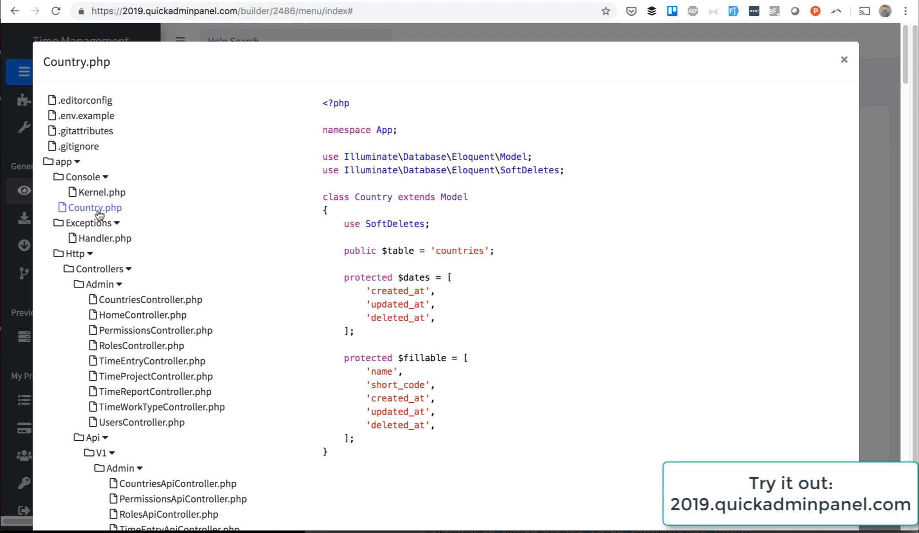
mouse_move(419, 227)
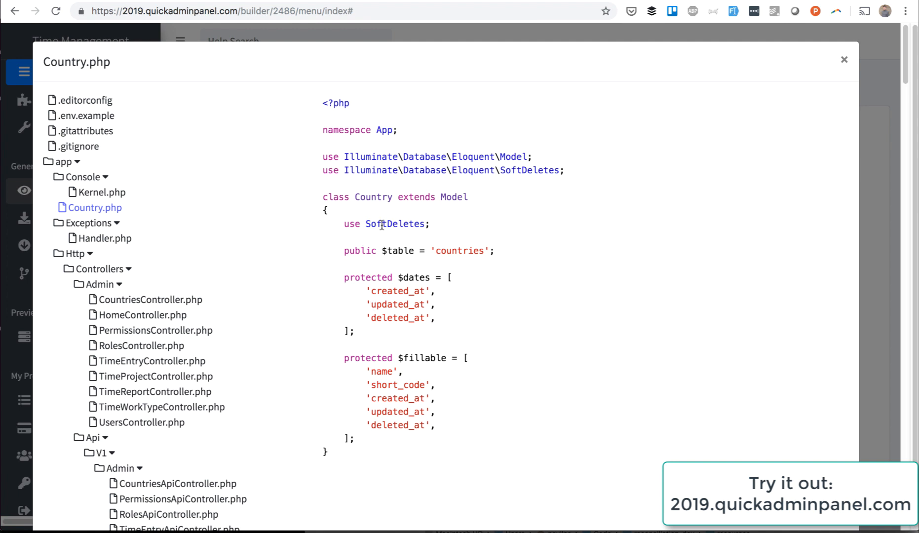
mouse_move(237, 352)
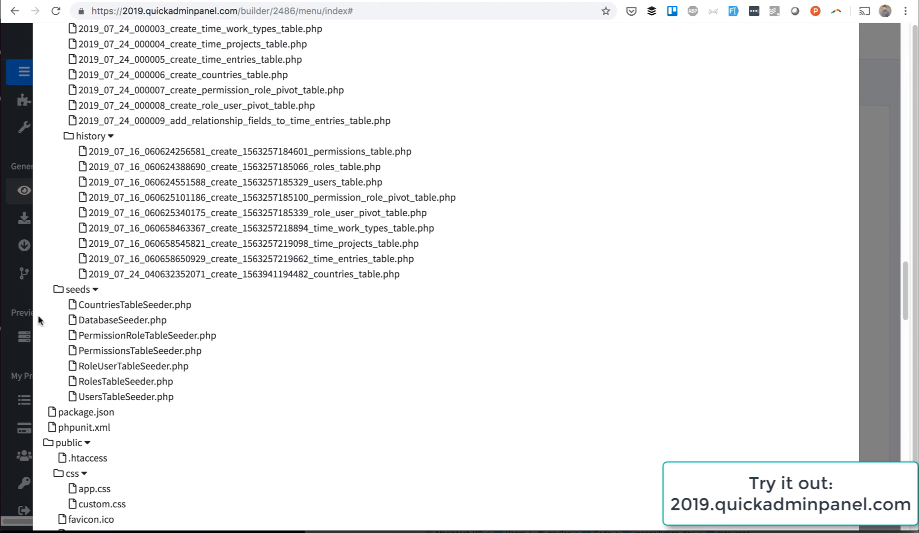
scroll("up", 3)
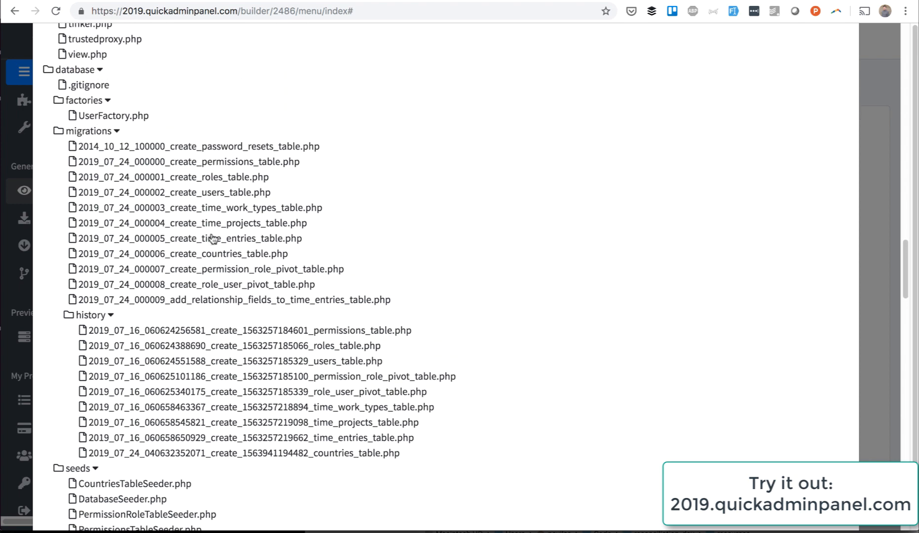
left_click(181, 254)
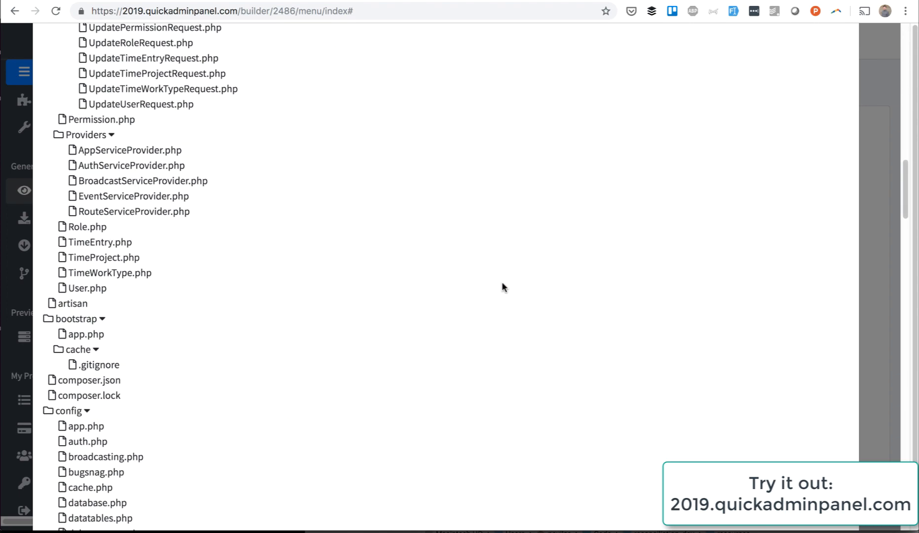
scroll("down", 3)
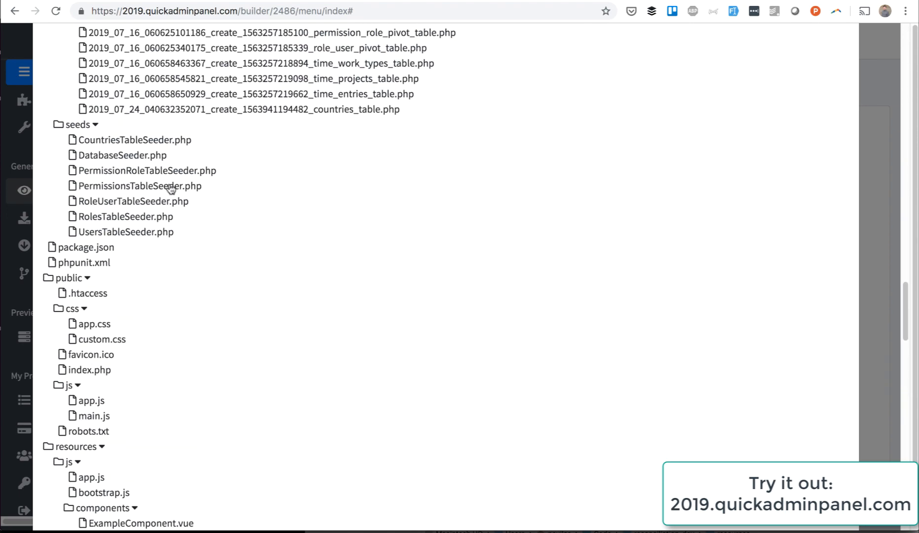
left_click(135, 140)
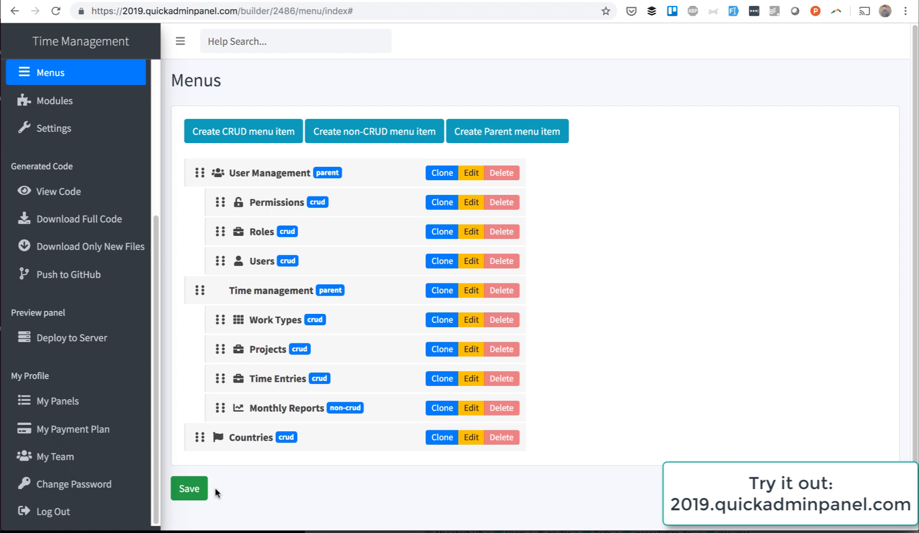
mouse_move(294, 497)
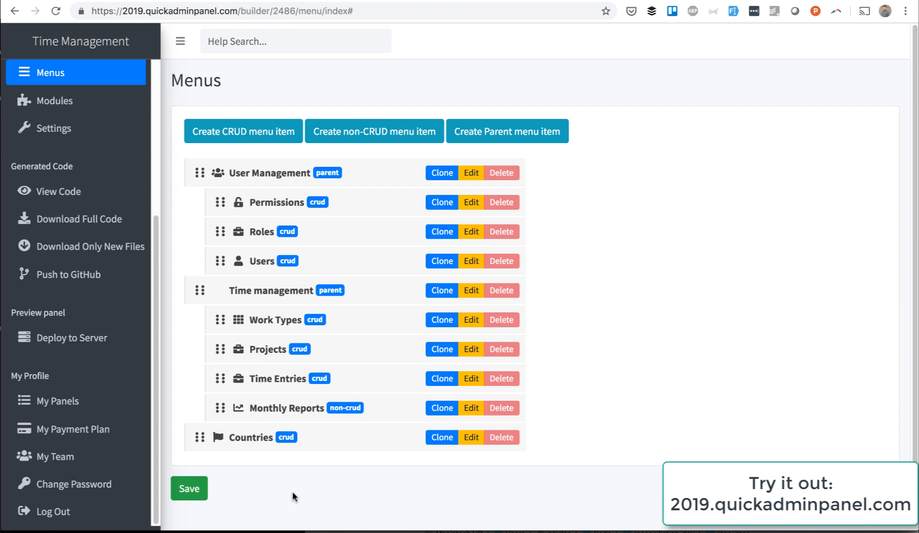
mouse_move(413, 491)
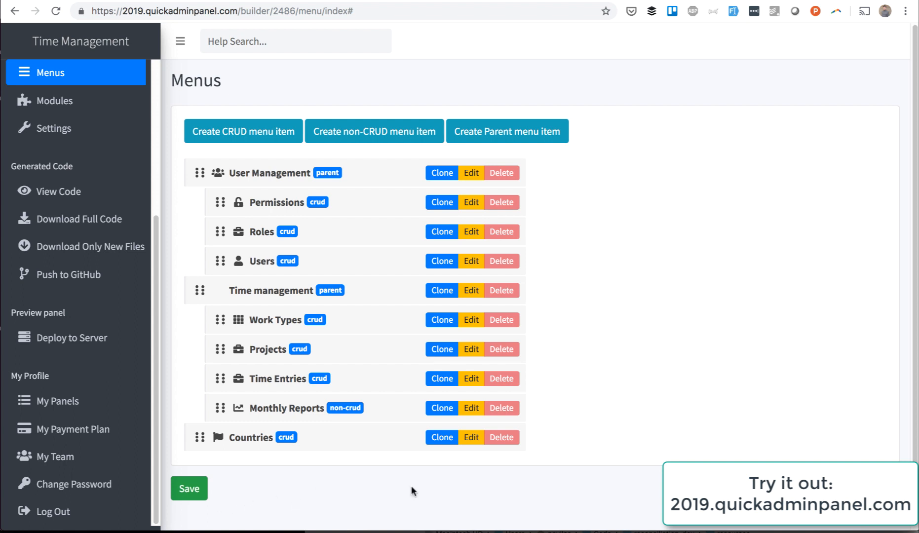